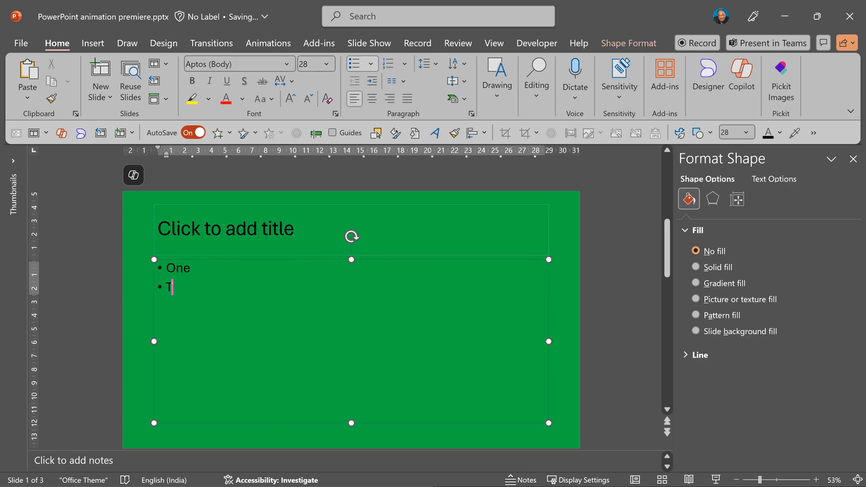
Convert the One–Seven bullet list into a Vertical Bullet List SmartArt graphic.
{"action": "type", "text": "wo"}
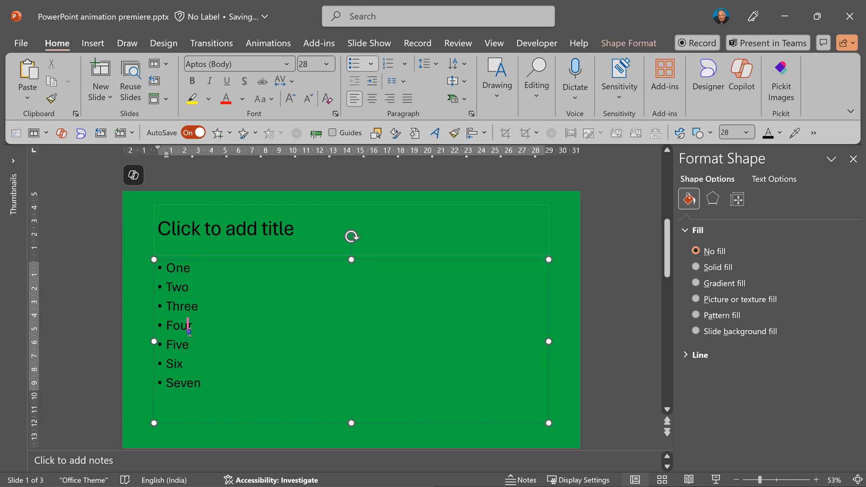
{"action": "right_click", "coordinate": [178, 325]}
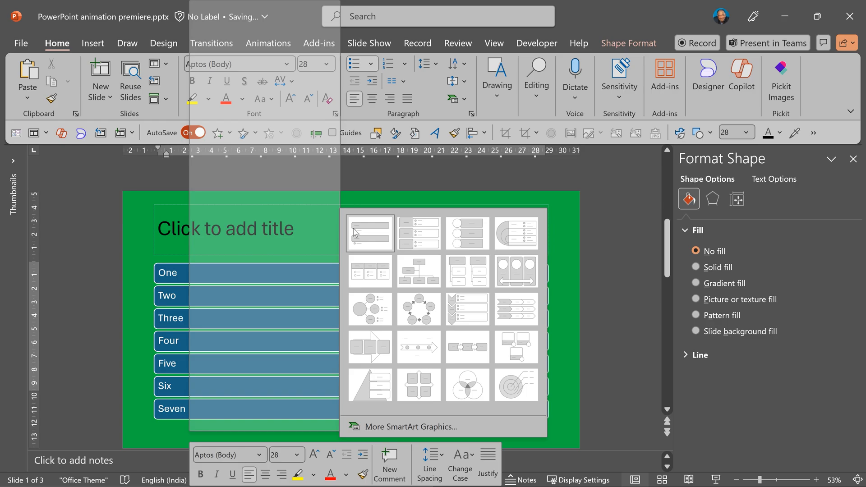
{"action": "left_click", "coordinate": [370, 232]}
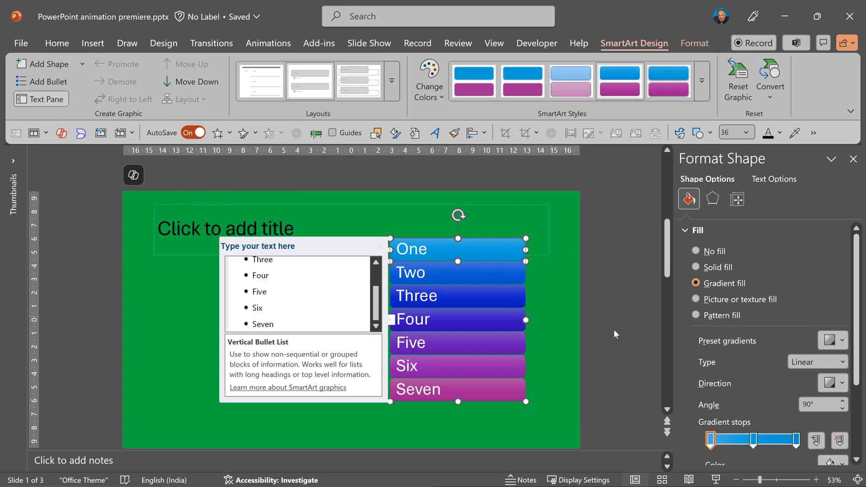
Give the SmartArt a Fly In entrance from the right, sequenced one by one.
{"action": "left_click", "coordinate": [268, 43]}
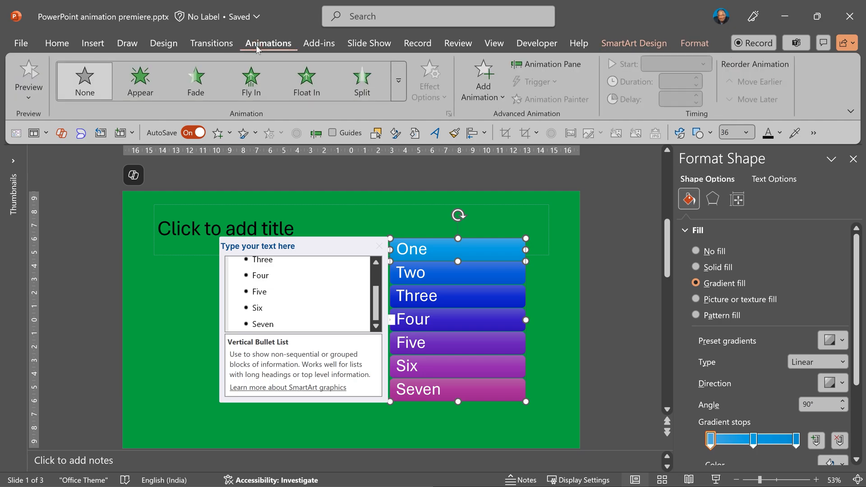
{"action": "left_click", "coordinate": [429, 80]}
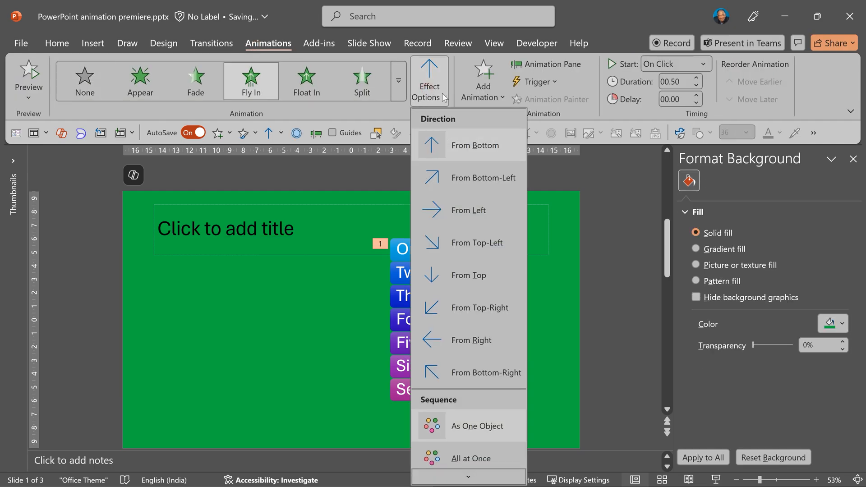
{"action": "mouse_move", "coordinate": [480, 343]}
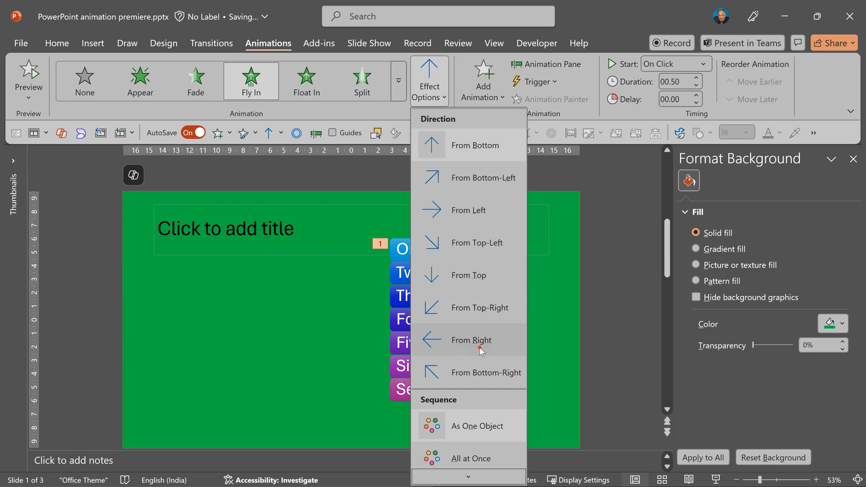
{"action": "left_click", "coordinate": [471, 340]}
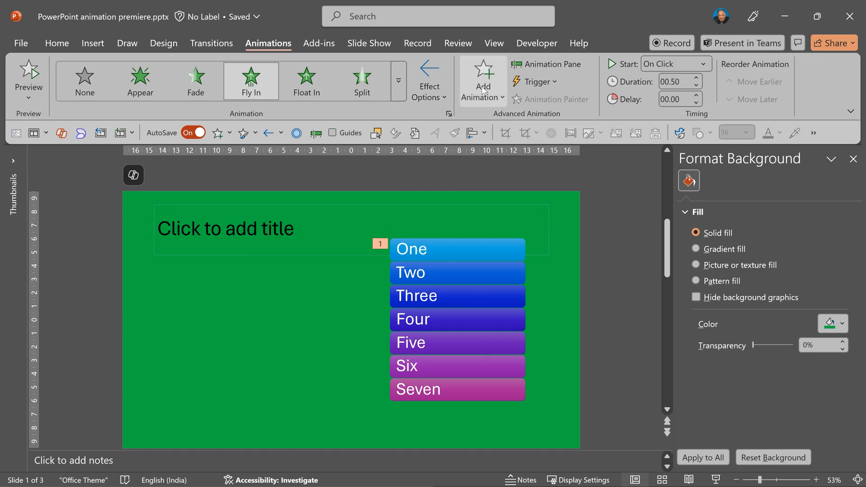
{"action": "left_click", "coordinate": [429, 81]}
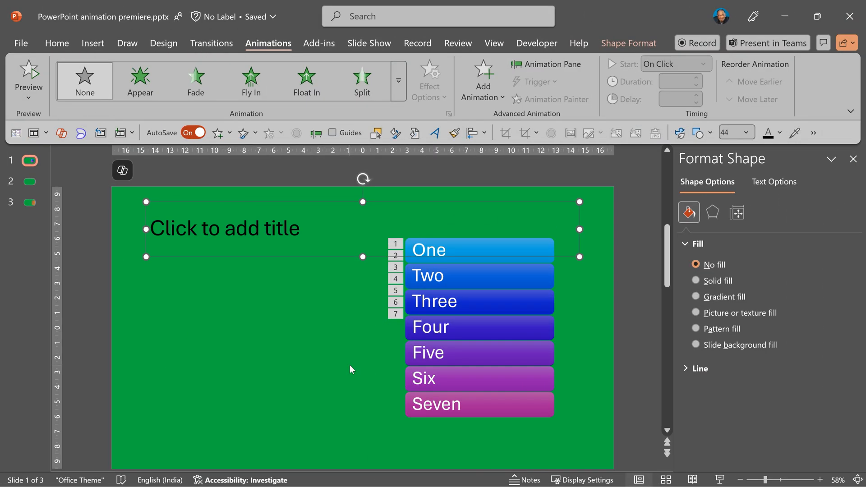
{"action": "mouse_move", "coordinate": [559, 66]}
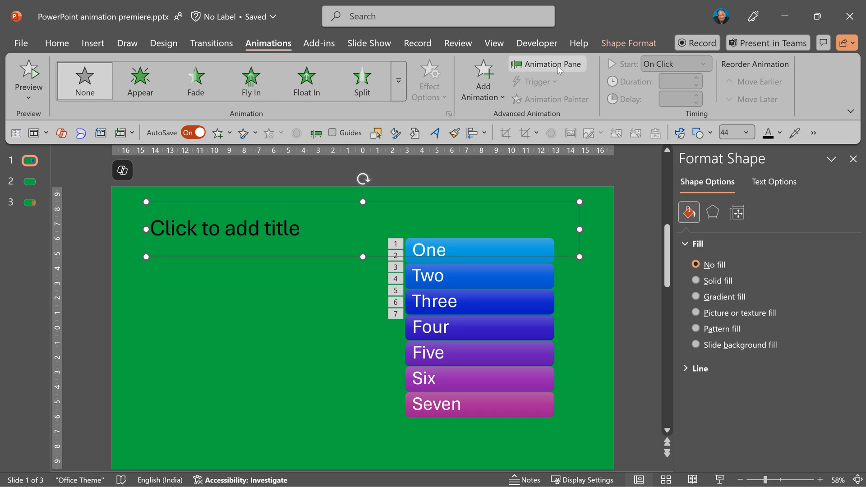
Set the Fly In effect's duration to 0.1 seconds via the Animation Pane timing dialog.
{"action": "left_click", "coordinate": [547, 64]}
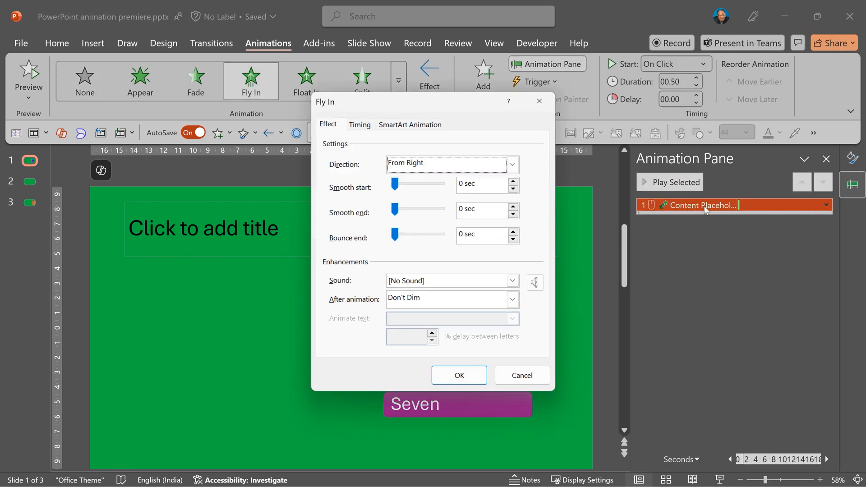
{"action": "left_click", "coordinate": [360, 124]}
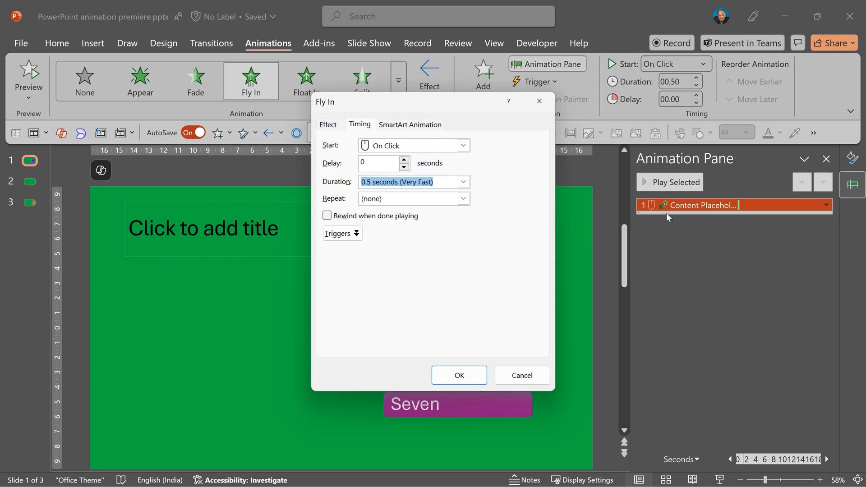
{"action": "type", "text": ".1"}
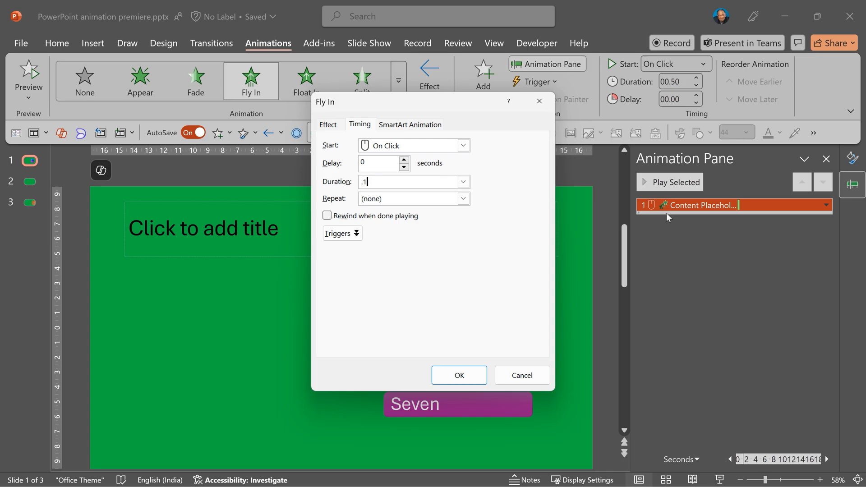
{"action": "left_click", "coordinate": [459, 375]}
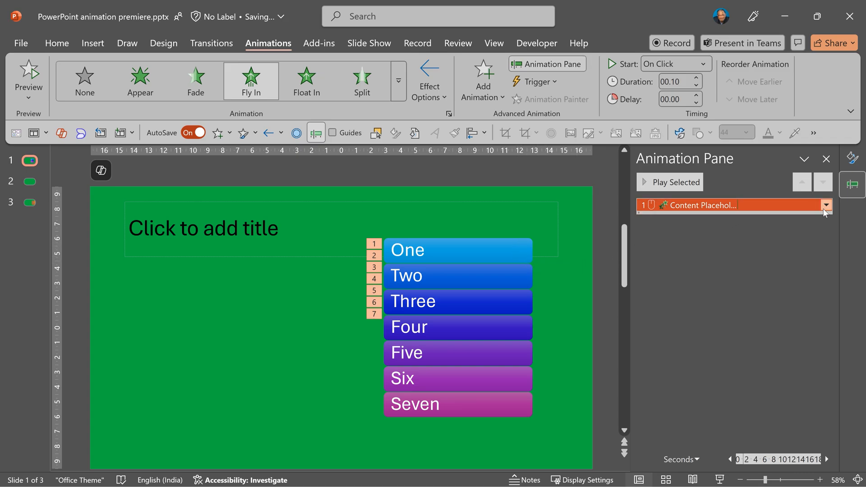
{"action": "left_click", "coordinate": [827, 205]}
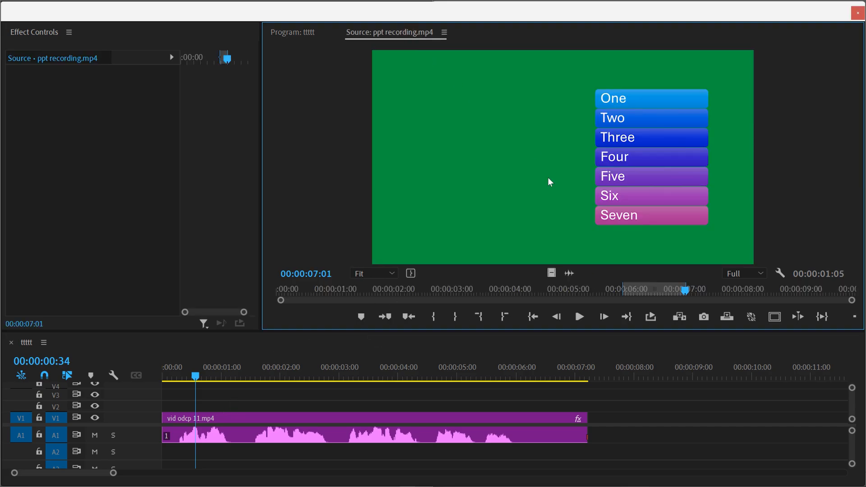
{"action": "mouse_move", "coordinate": [585, 173]}
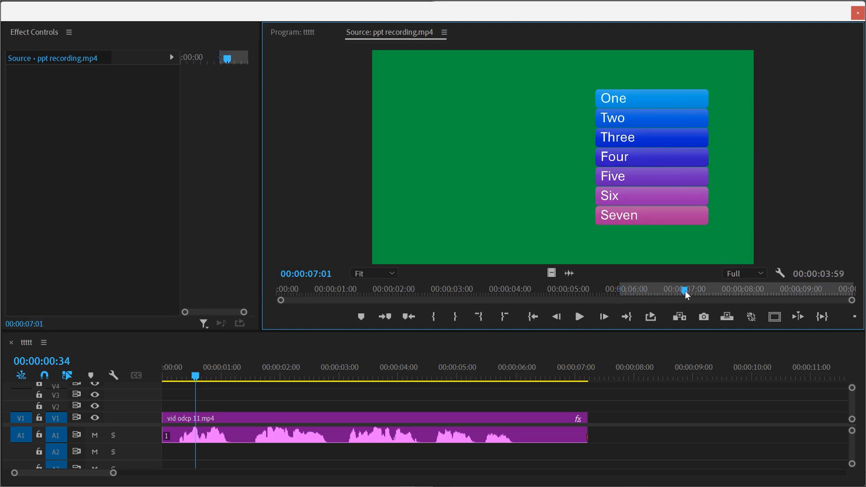
Extend the in/out range on the ppt recording clip in the Source monitor.
{"action": "left_click_drag", "start_coordinate": [684, 291], "coordinate": [698, 290]}
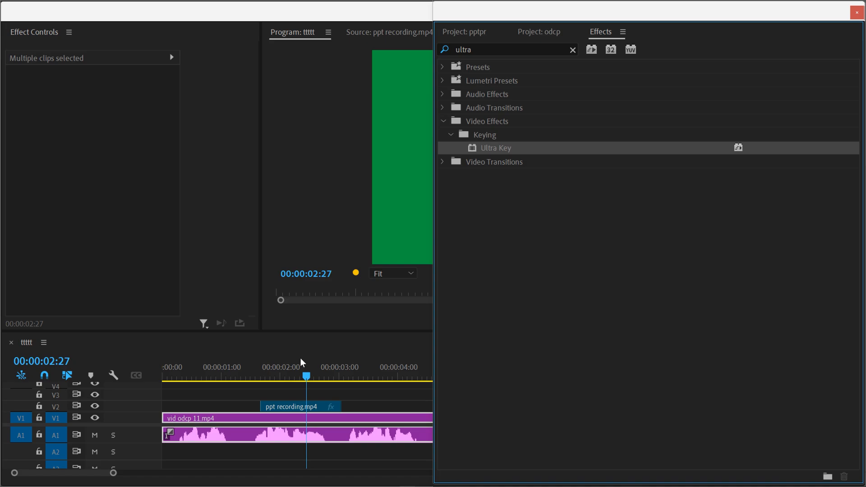
Apply Ultra Key to the ppt recording clip with the slide green as key colour.
{"action": "left_click", "coordinate": [290, 407]}
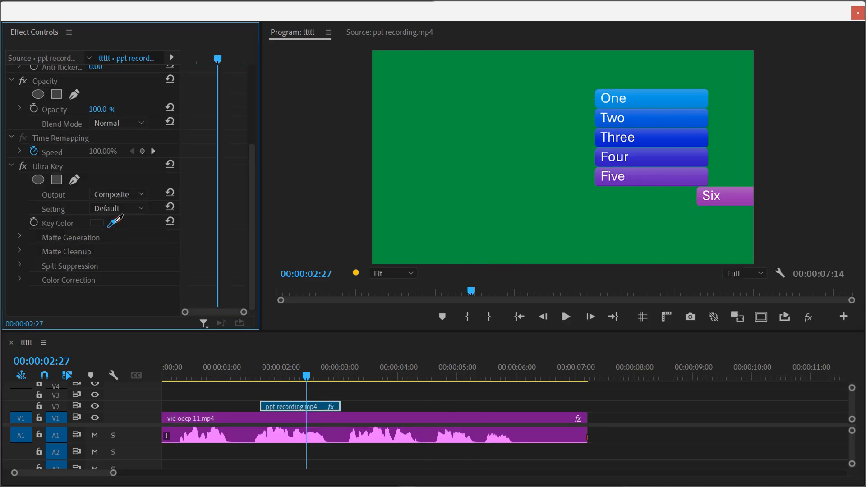
{"action": "left_click", "coordinate": [97, 223]}
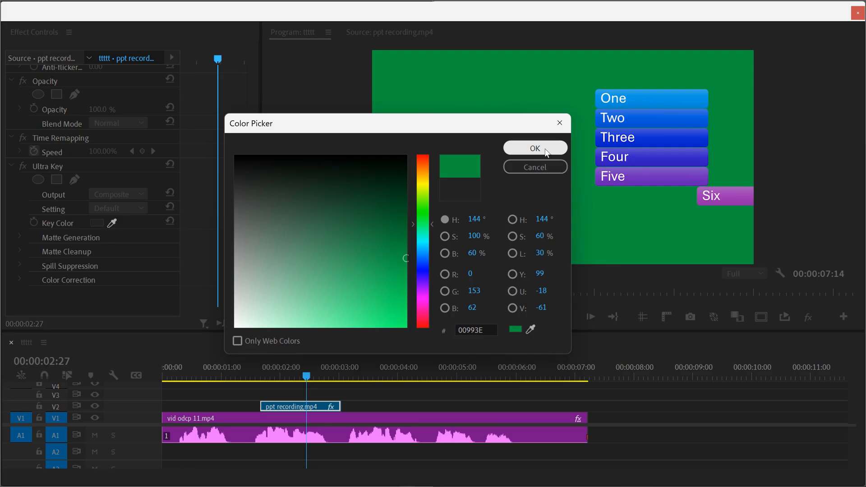
{"action": "left_click", "coordinate": [534, 148]}
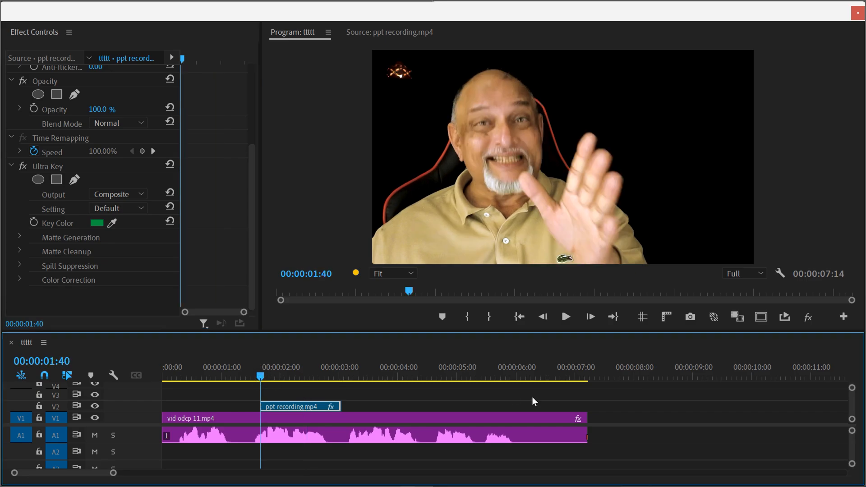
{"action": "left_click", "coordinate": [565, 316]}
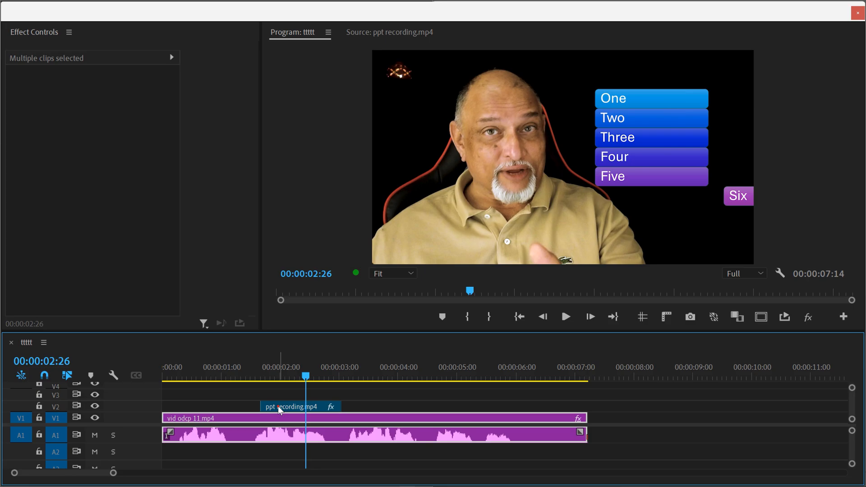
Select the ppt recording clip and set its Motion position to 2706, 953.
{"action": "left_click", "coordinate": [291, 406]}
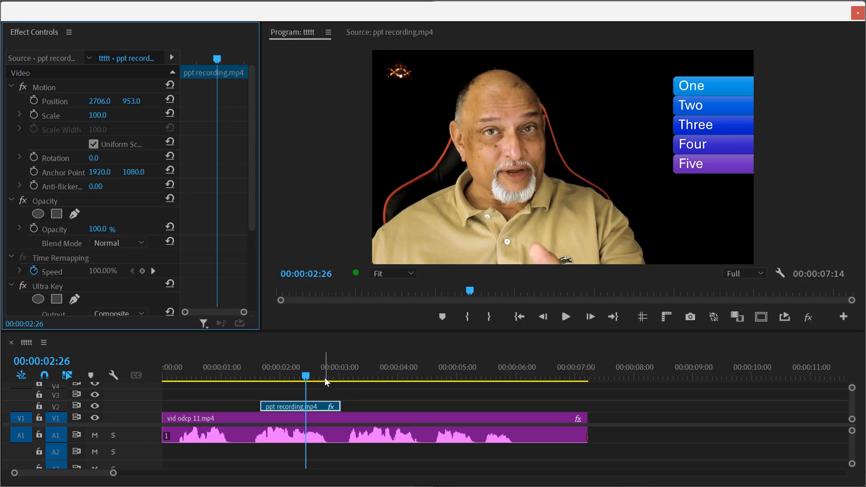
{"action": "left_click", "coordinate": [342, 366]}
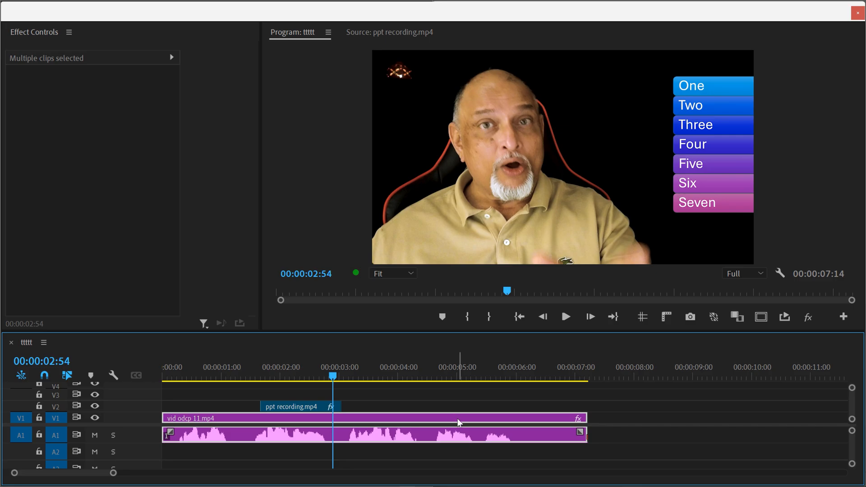
Add a Frame Hold to the ppt recording clip at the playhead.
{"action": "right_click", "coordinate": [457, 419]}
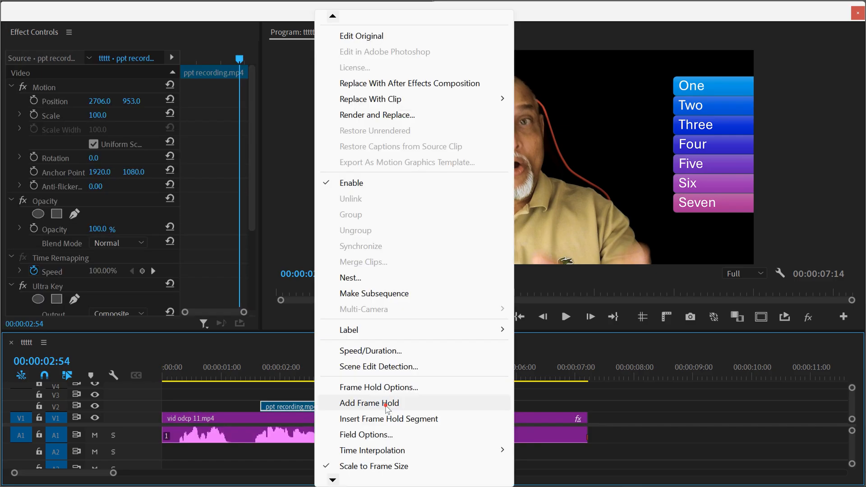
{"action": "left_click", "coordinate": [368, 403]}
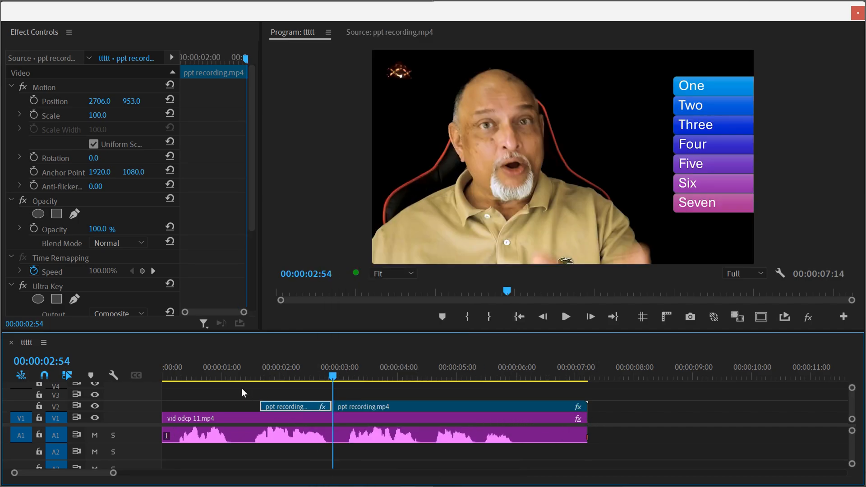
{"action": "left_click", "coordinate": [565, 317]}
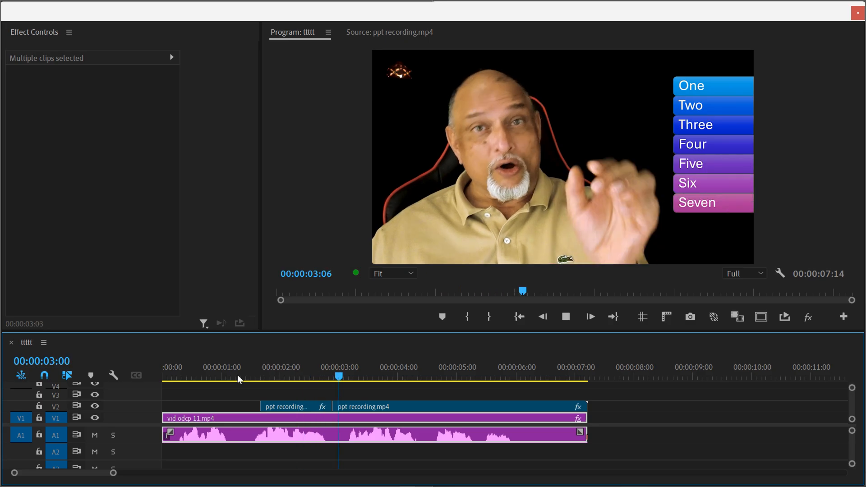